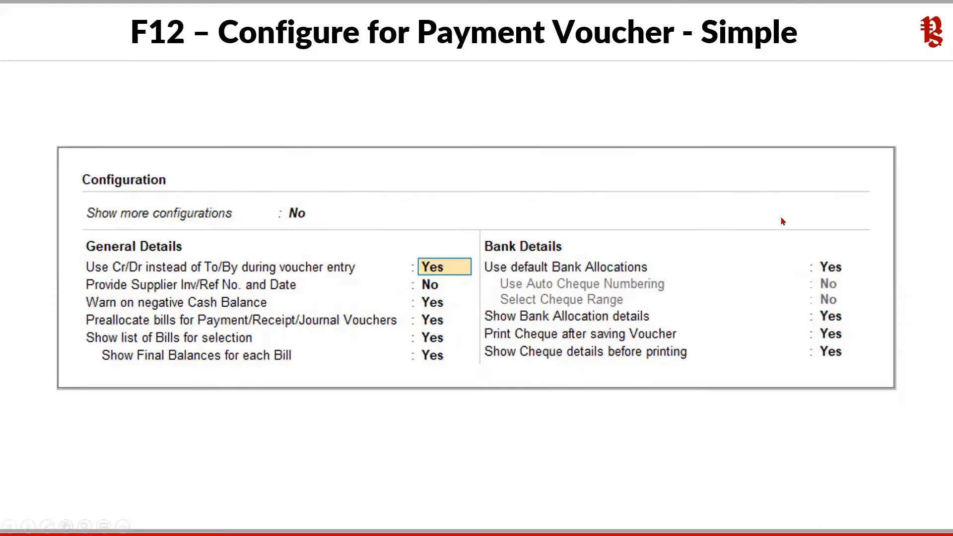
{"action": "mouse_move", "coordinate": [299, 277]}
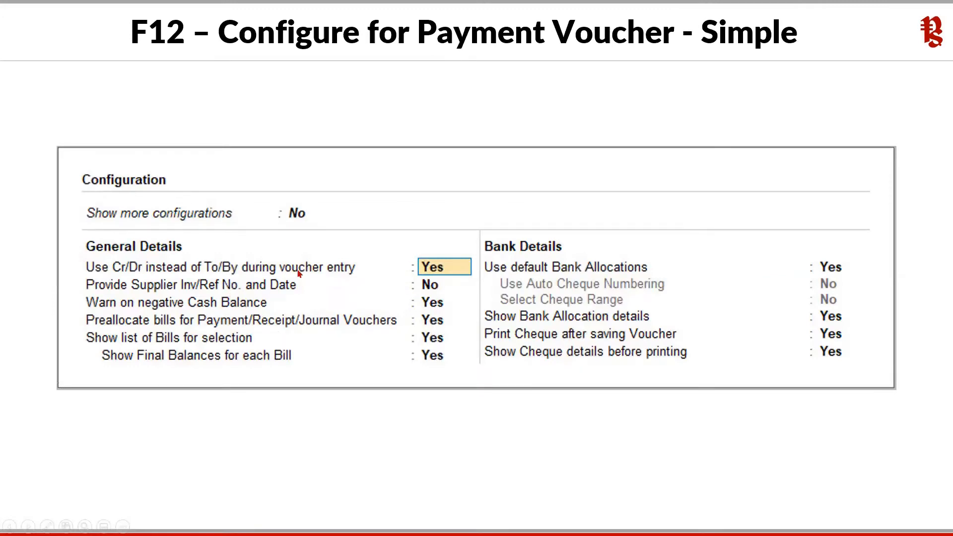
{"action": "mouse_move", "coordinate": [602, 461]}
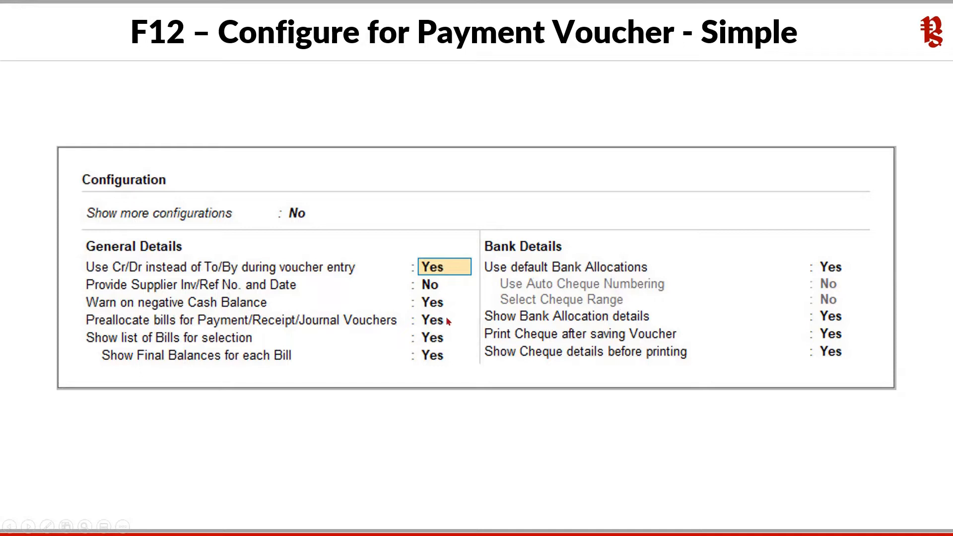
{"action": "mouse_move", "coordinate": [164, 270]}
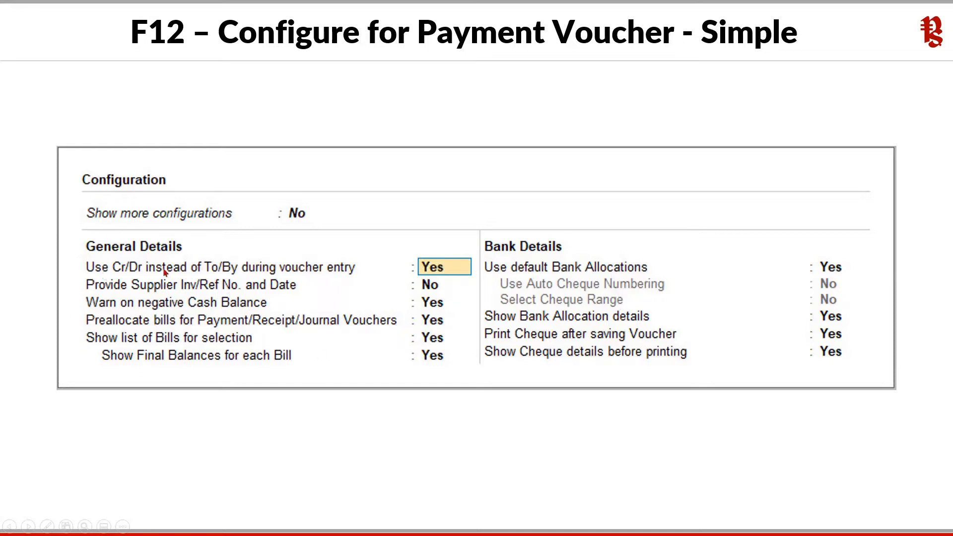
{"action": "mouse_move", "coordinate": [190, 238]}
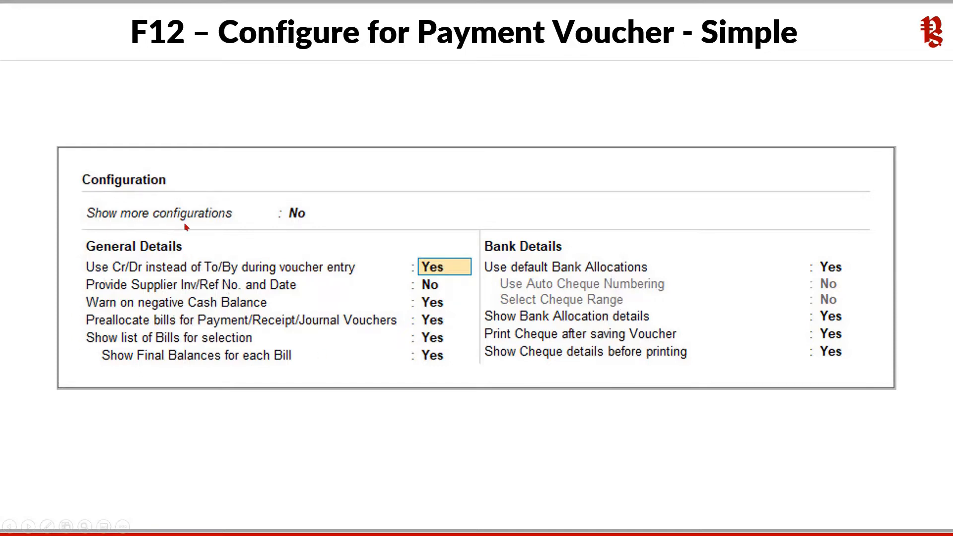
{"action": "mouse_move", "coordinate": [299, 222]}
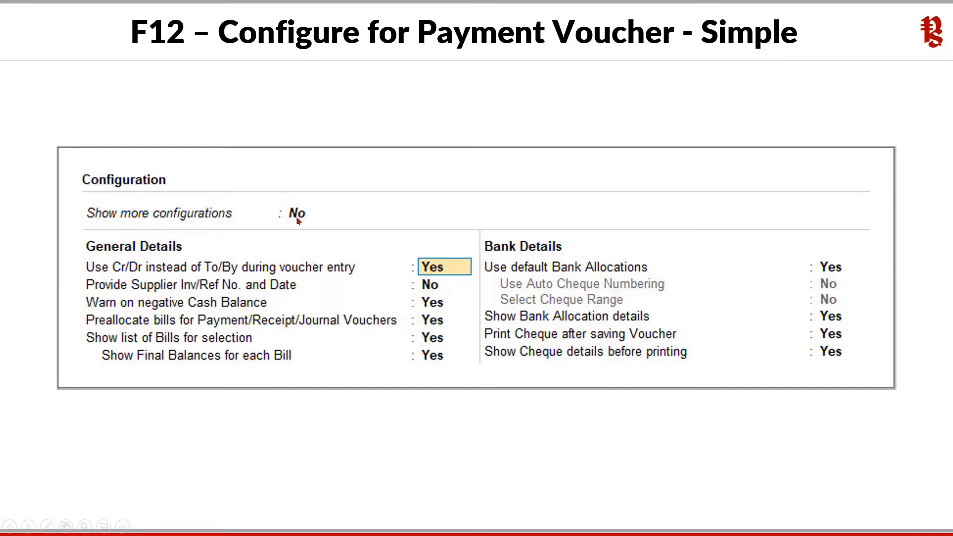
{"action": "mouse_move", "coordinate": [338, 351]}
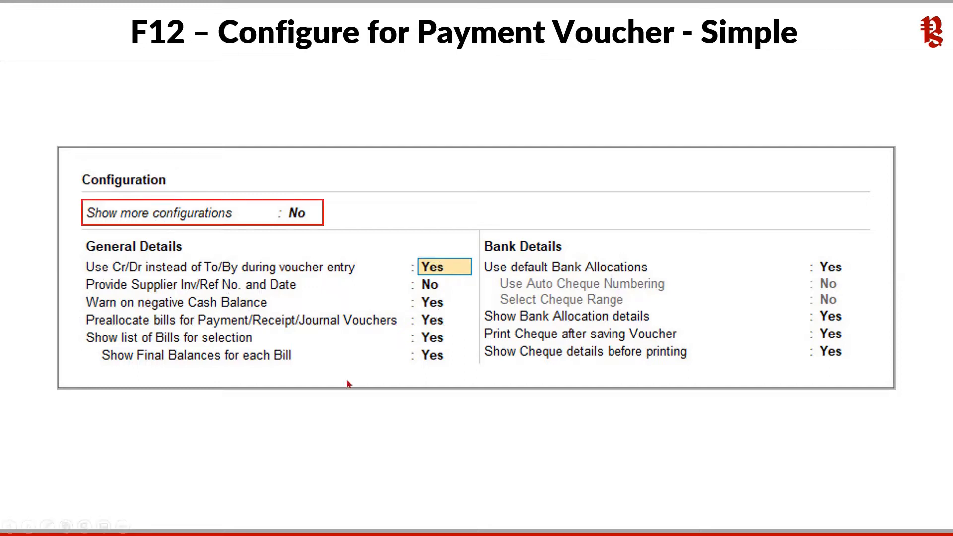
{"action": "mouse_move", "coordinate": [287, 325]}
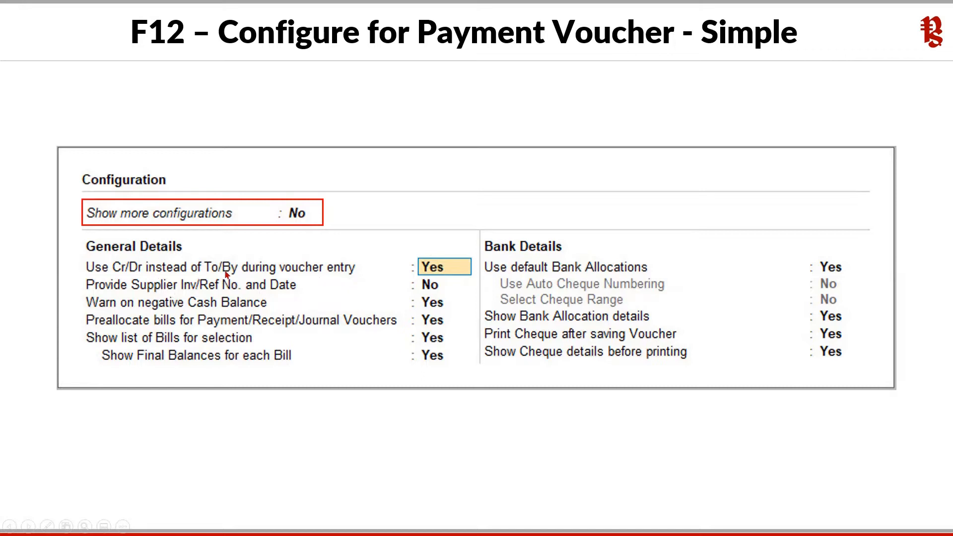
{"action": "mouse_move", "coordinate": [371, 382]}
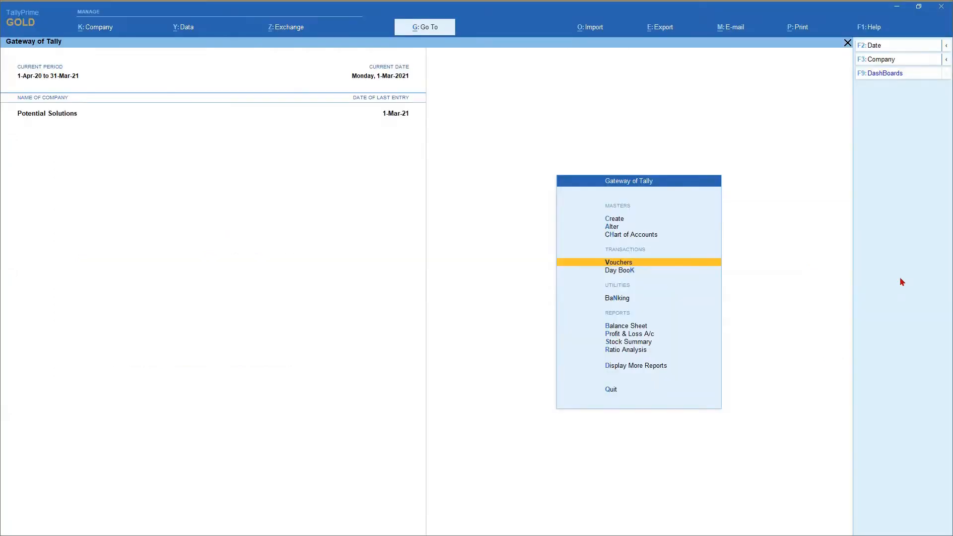
Step: Start a new Payment voucher from Gateway of Tally, numbered 1 and dated 1-Mar-21
{"action": "left_click", "coordinate": [618, 263]}
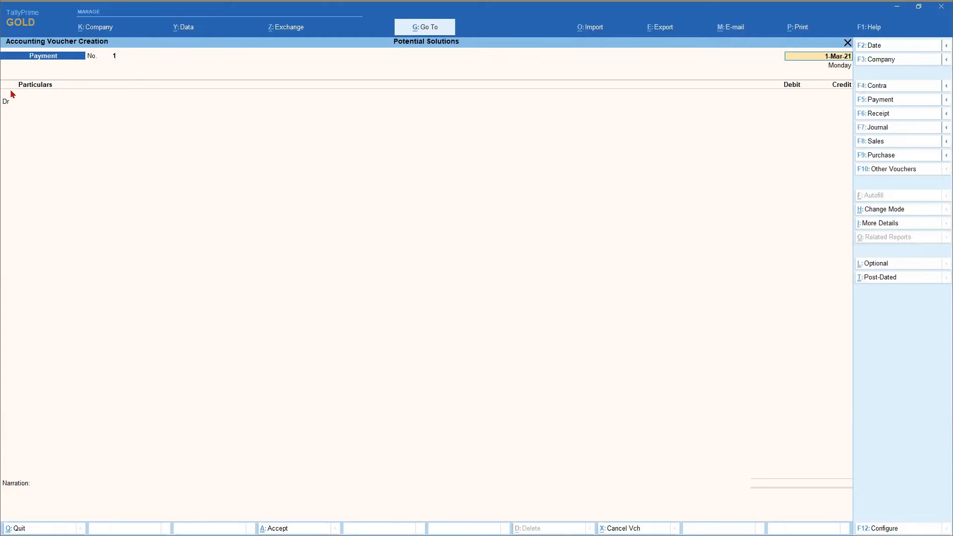
{"action": "mouse_move", "coordinate": [8, 110]}
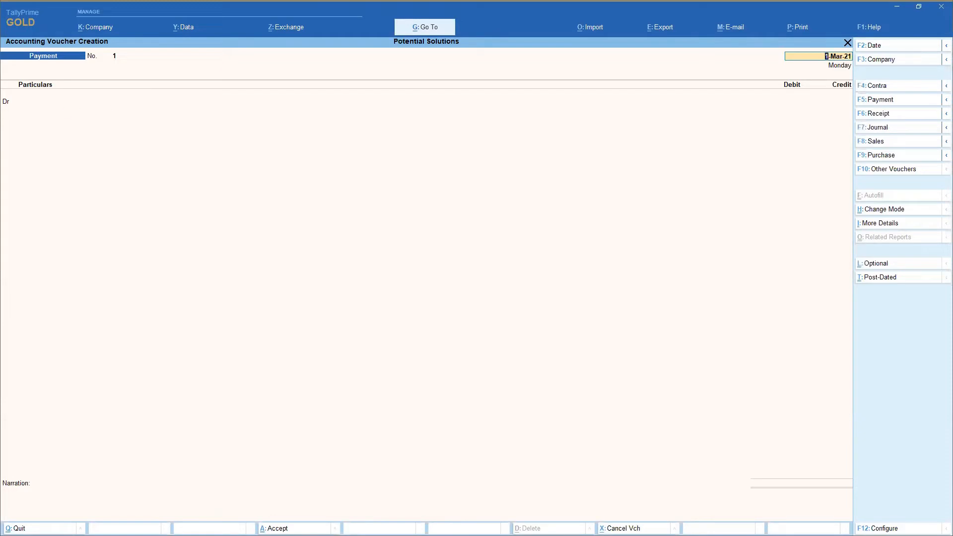
{"action": "mouse_move", "coordinate": [12, 108]}
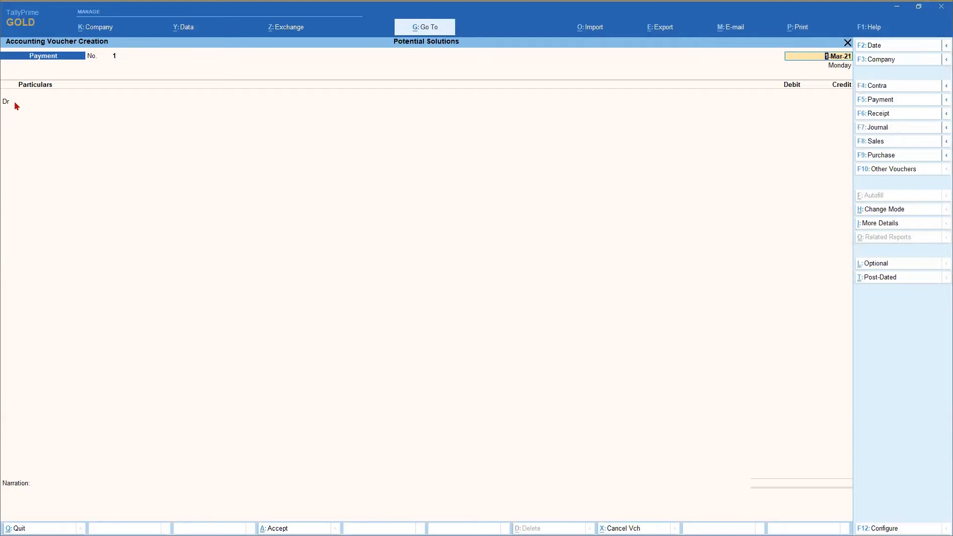
{"action": "mouse_move", "coordinate": [83, 101]}
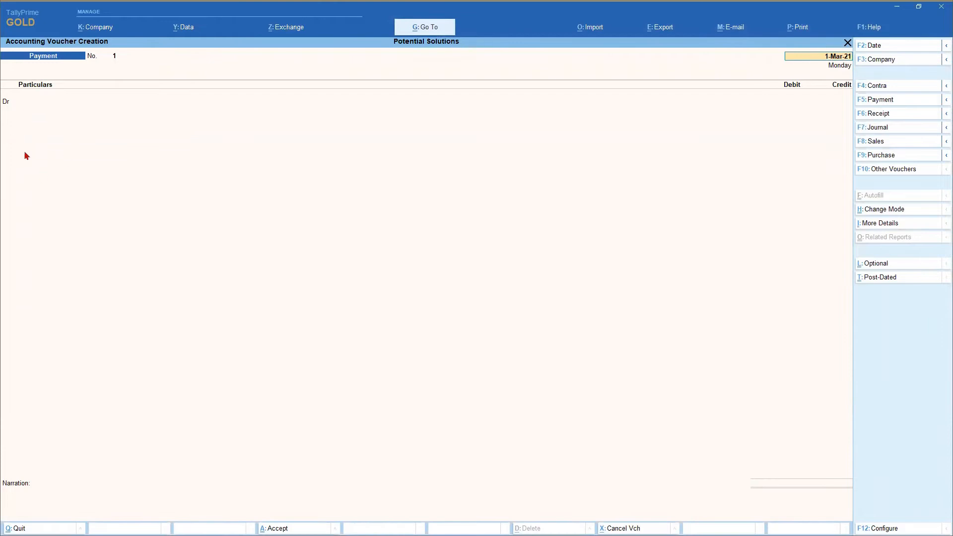
{"action": "mouse_move", "coordinate": [16, 121]}
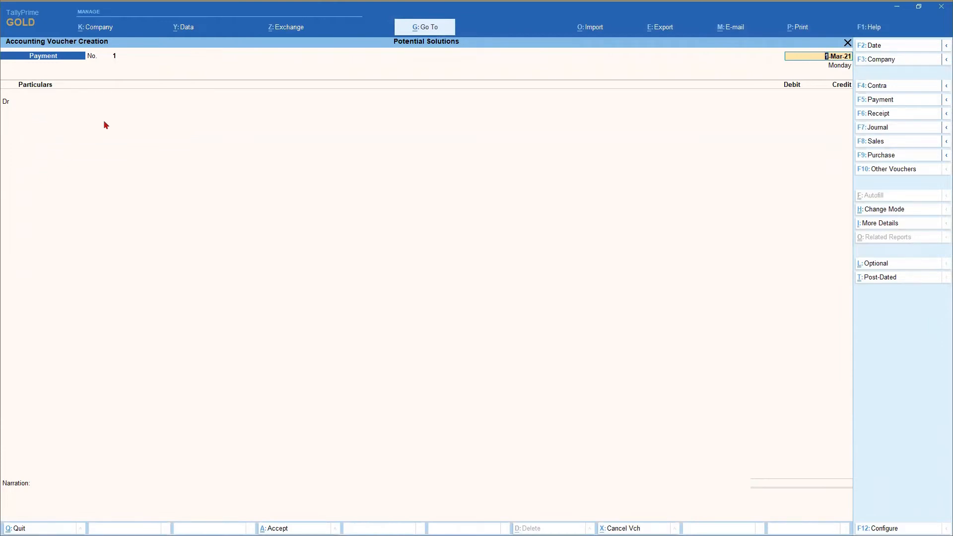
{"action": "mouse_move", "coordinate": [15, 106]}
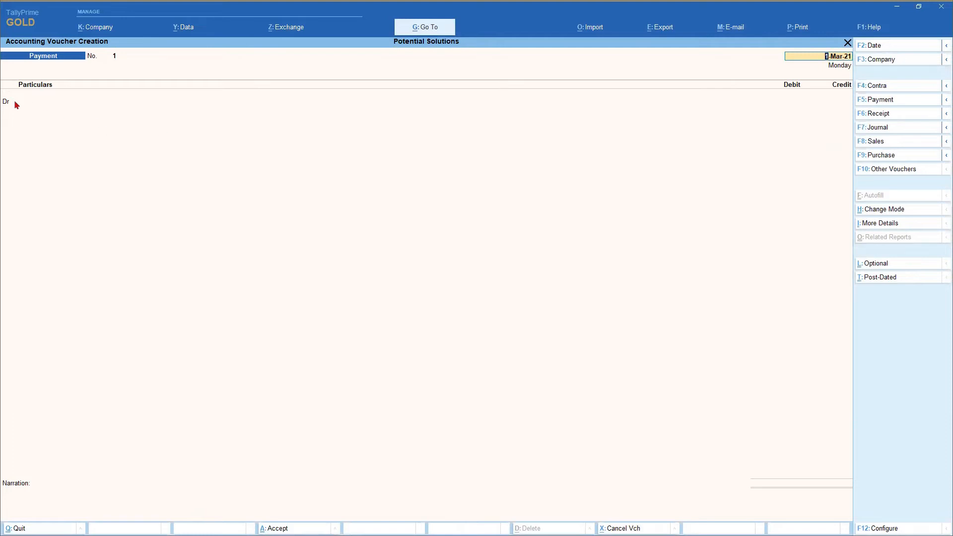
{"action": "mouse_move", "coordinate": [153, 158]}
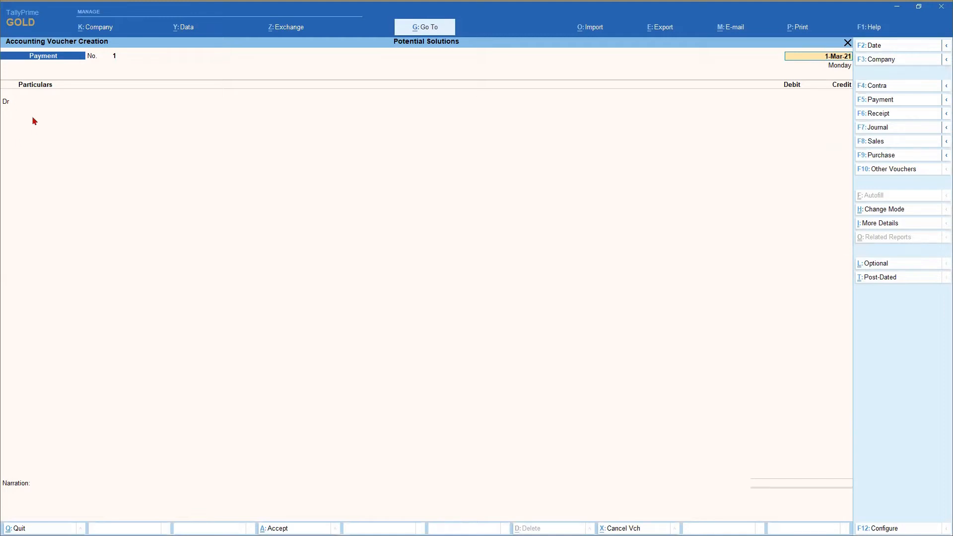
{"action": "mouse_move", "coordinate": [145, 147]}
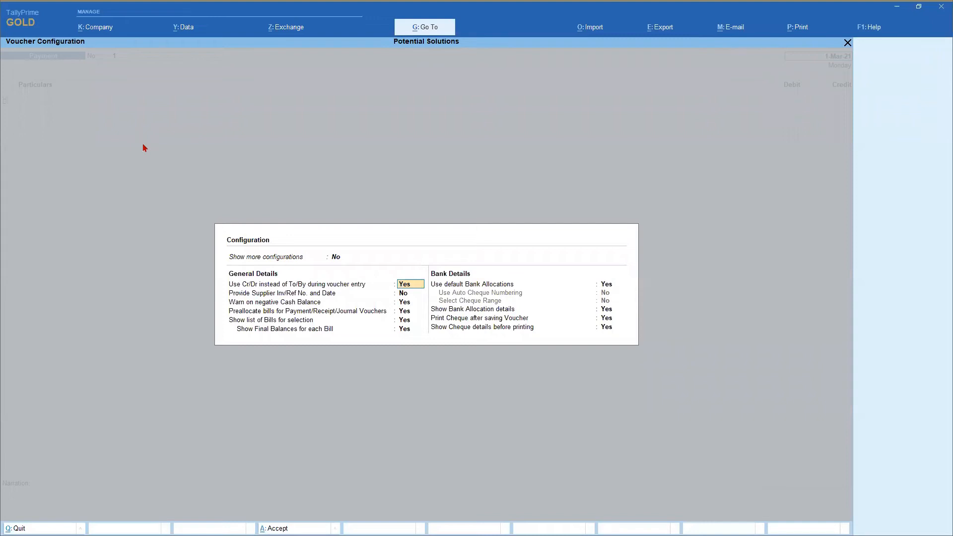
{"action": "mouse_move", "coordinate": [289, 287]}
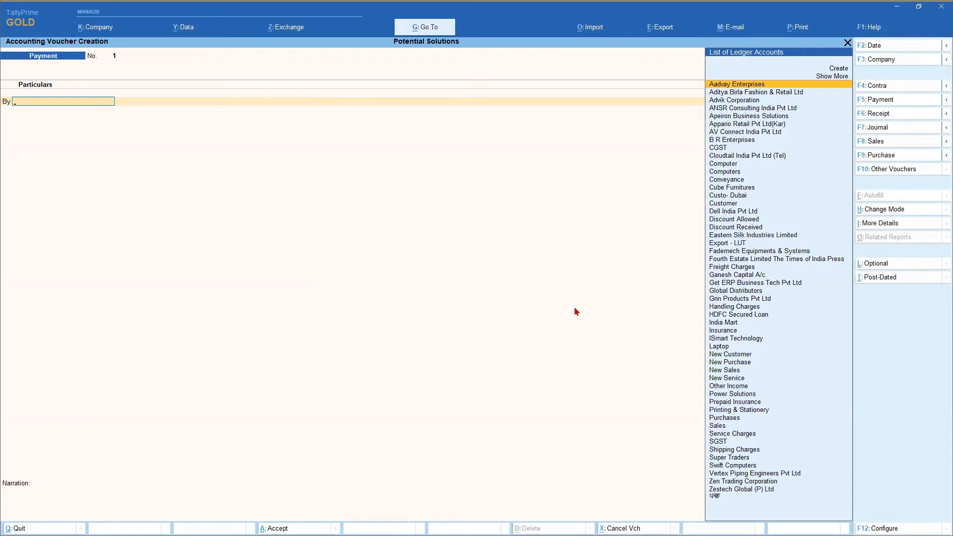
Step: Debit Aadvay Enterprises 10,000.00 and credit HDFC A/c 10,000.00, reaching Narration
{"action": "left_click", "coordinate": [736, 83]}
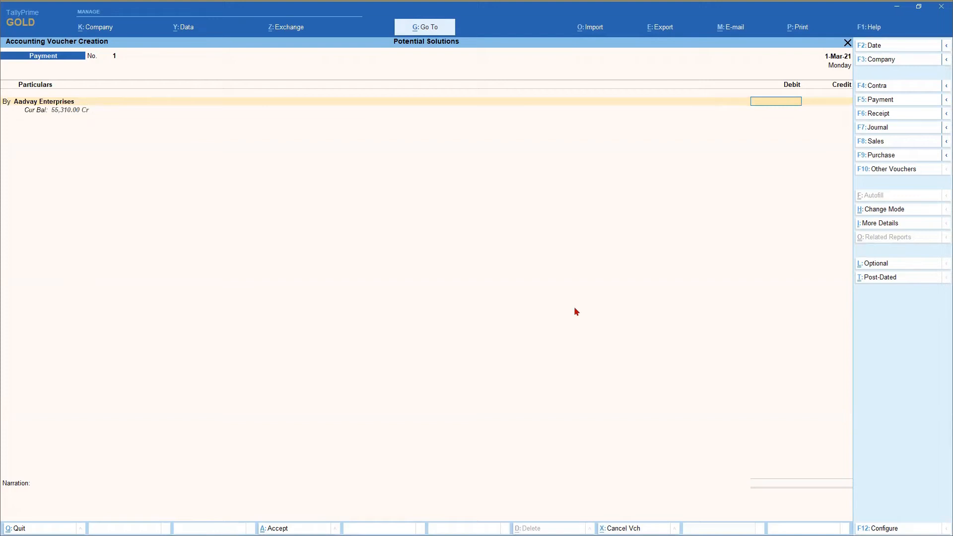
{"action": "type", "text": "100"}
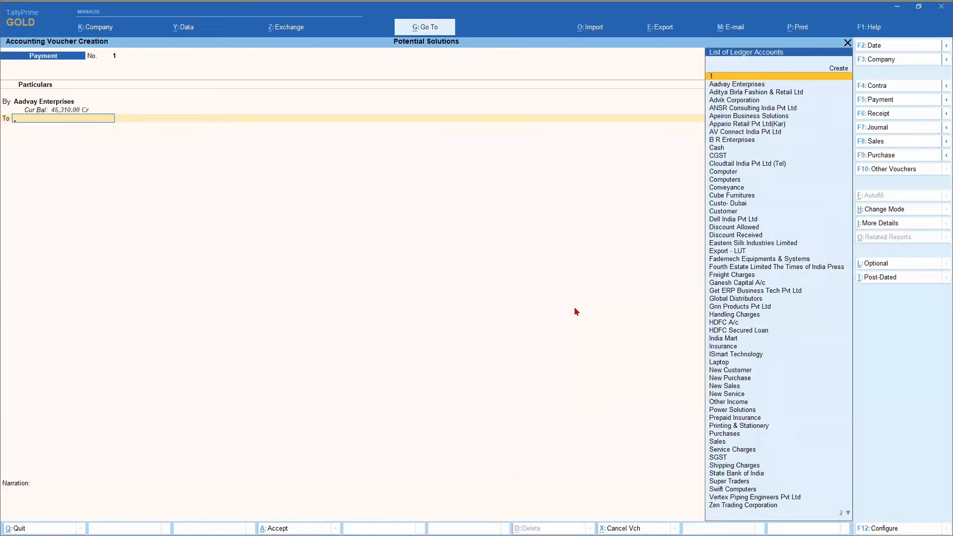
{"action": "type", "text": "H"}
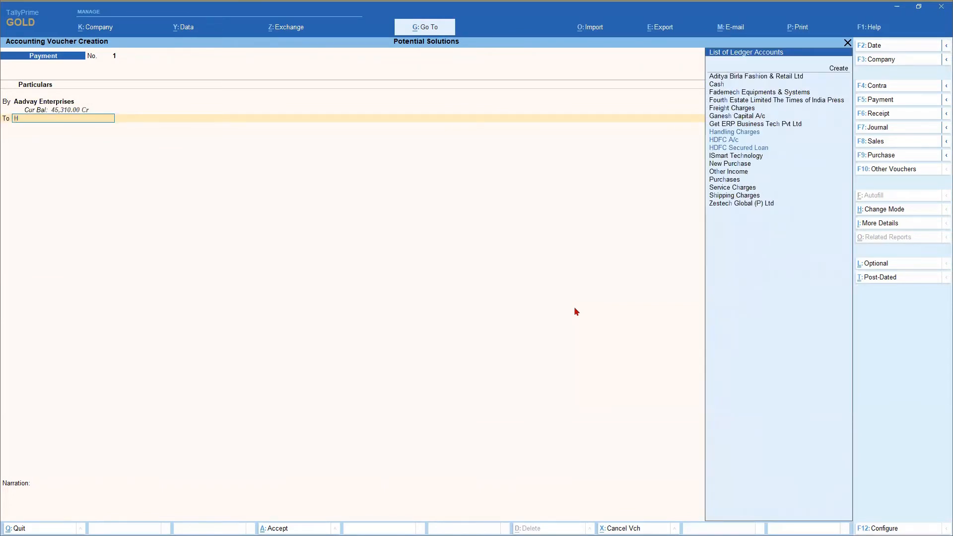
{"action": "left_click", "coordinate": [724, 139]}
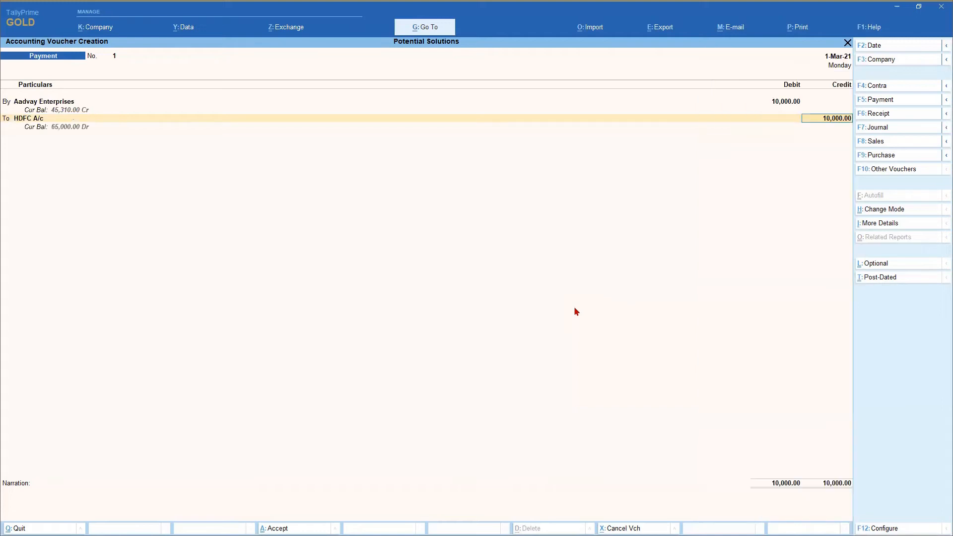
{"action": "key", "text": "Enter"}
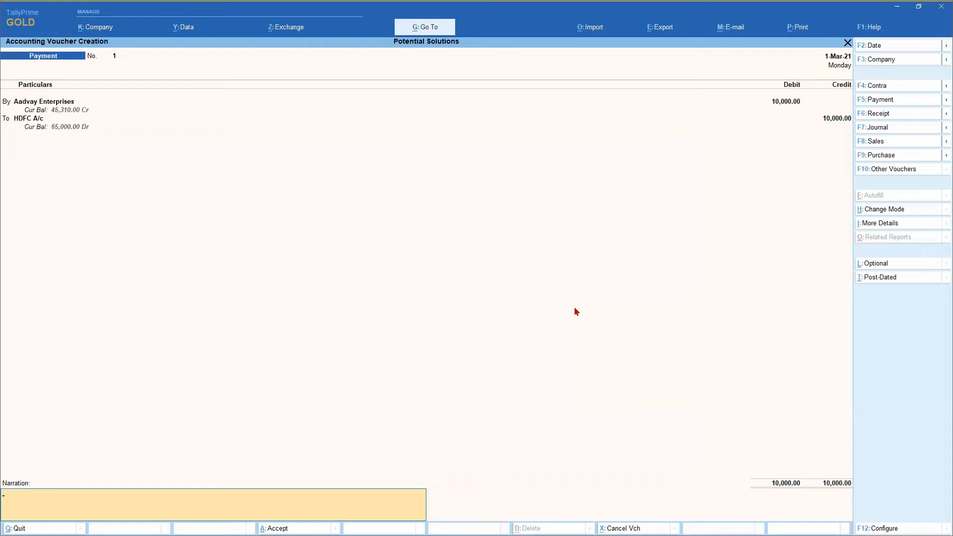
{"action": "mouse_move", "coordinate": [355, 269]}
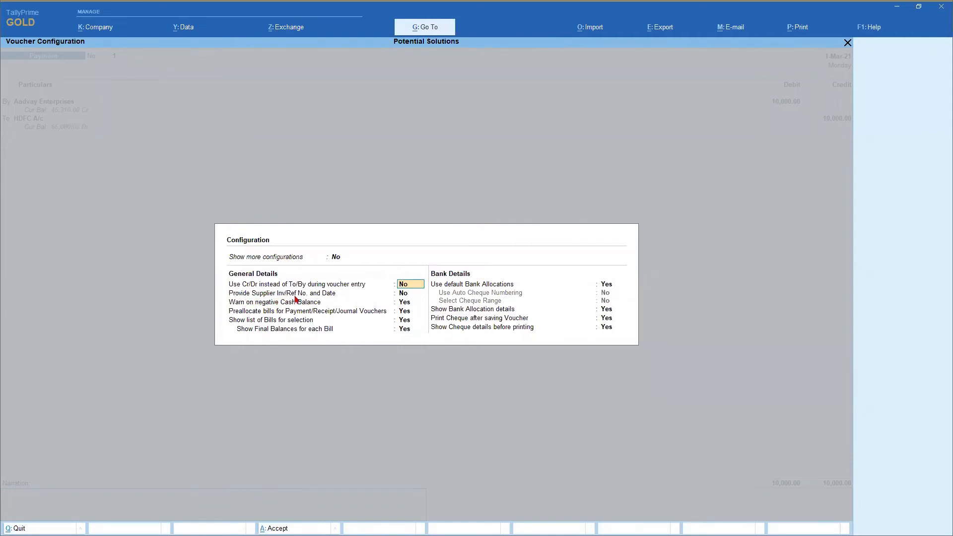
{"action": "mouse_move", "coordinate": [382, 302]}
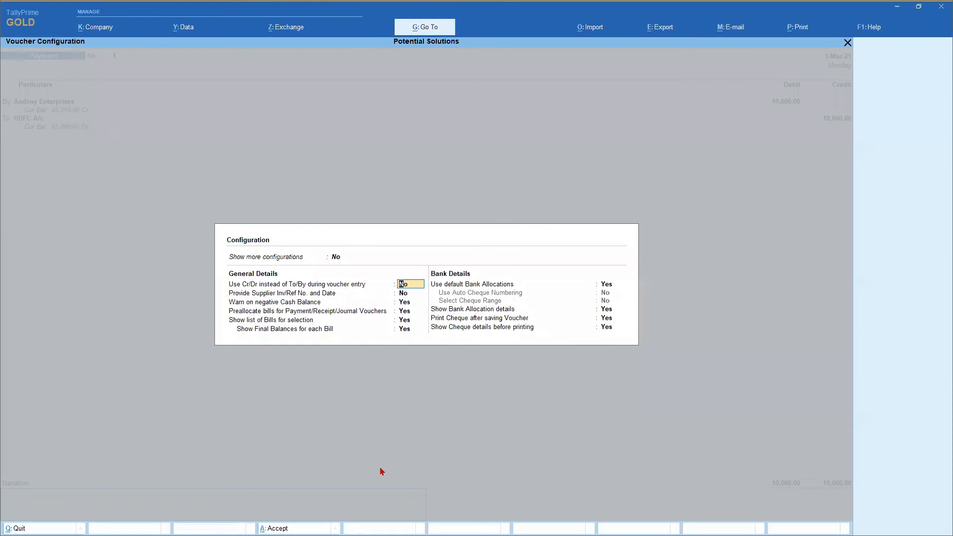
{"action": "mouse_move", "coordinate": [242, 303]}
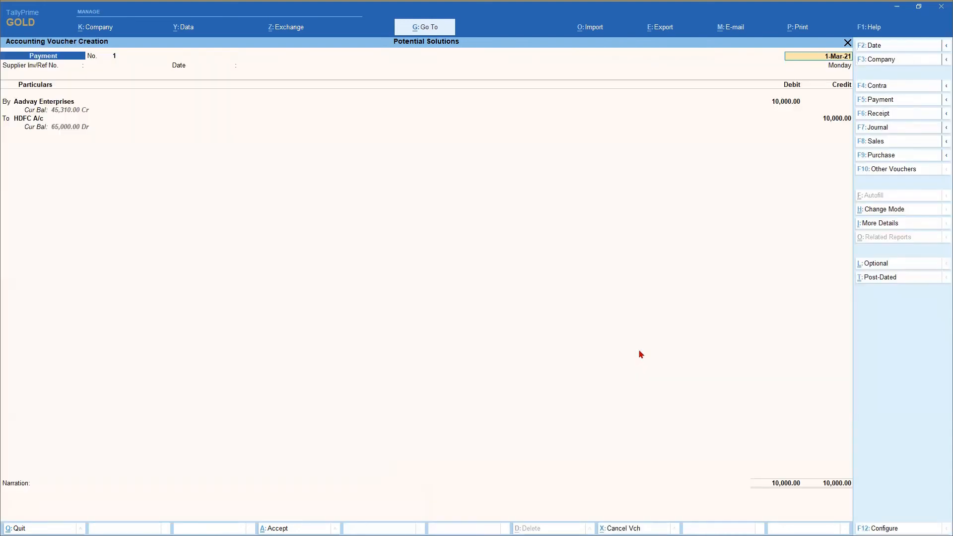
{"action": "left_click", "coordinate": [105, 66]}
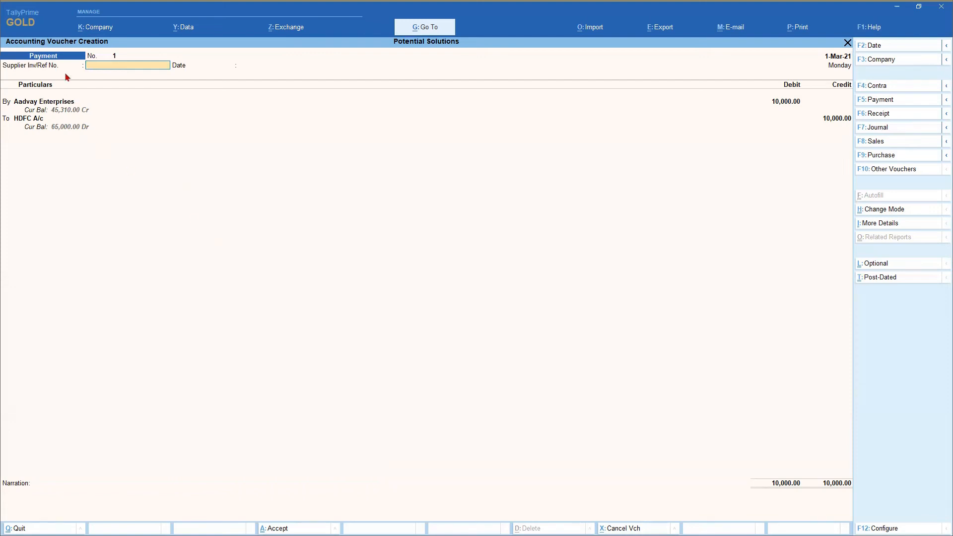
{"action": "mouse_move", "coordinate": [81, 85]}
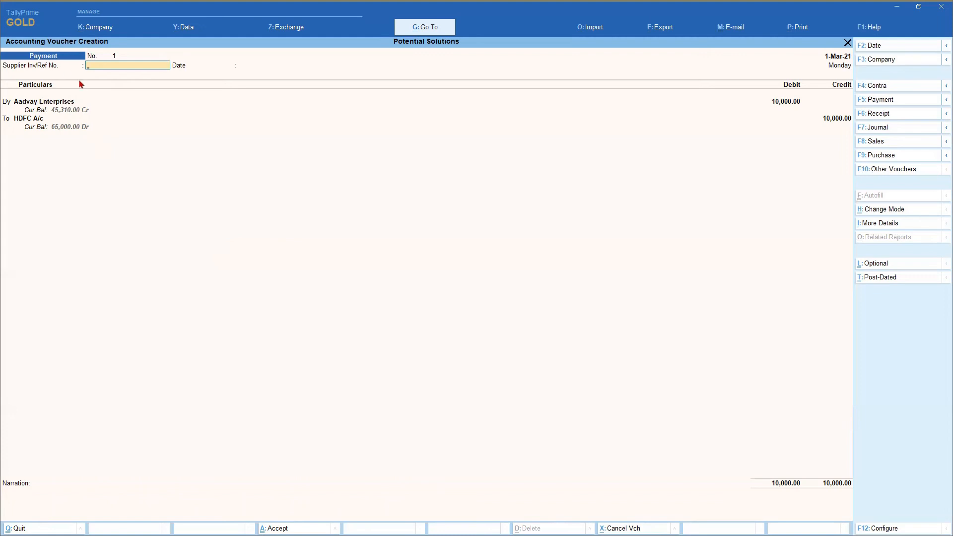
{"action": "mouse_move", "coordinate": [226, 201]}
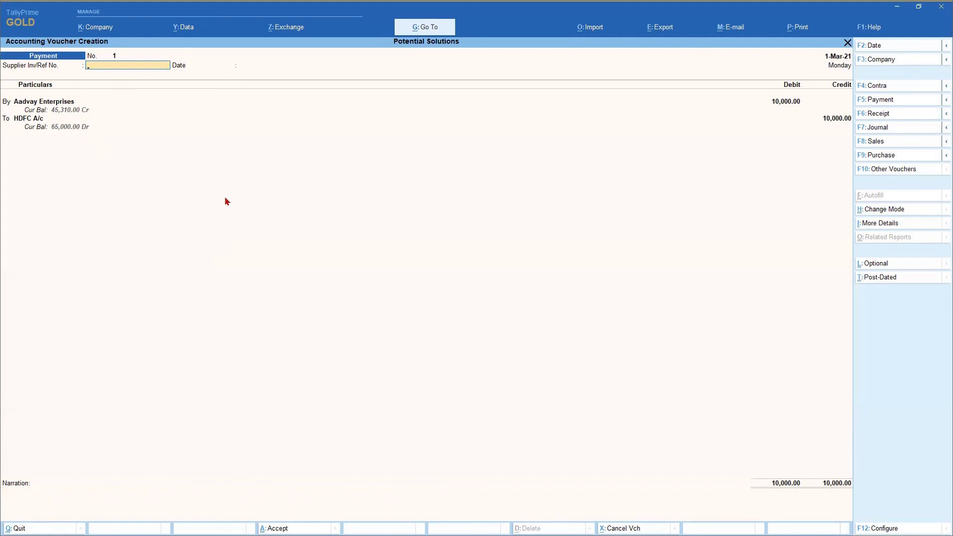